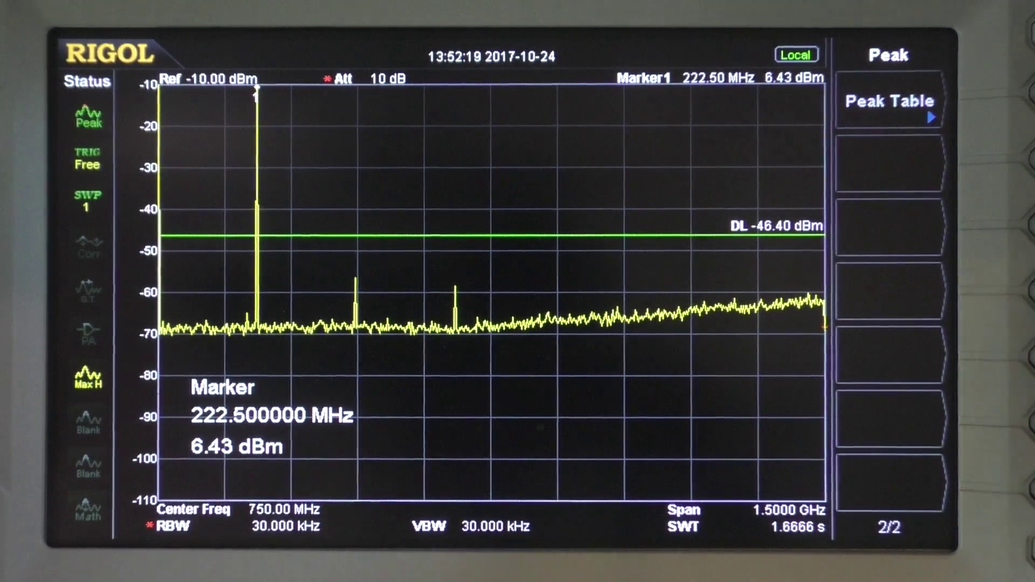
Step: Show the peak table: 222.5 MHz at 6.43 dBm, with 445 MHz and 670 MHz harmonics
left_click(889, 104)
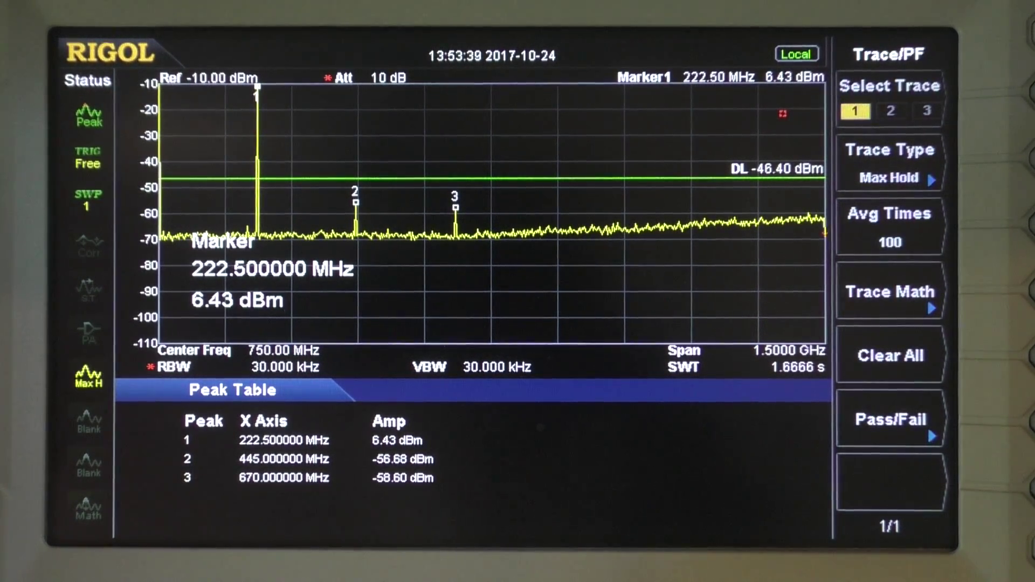
Step: Blank trace 1 to clear it, then switch it back to Max Hold
left_click(889, 162)
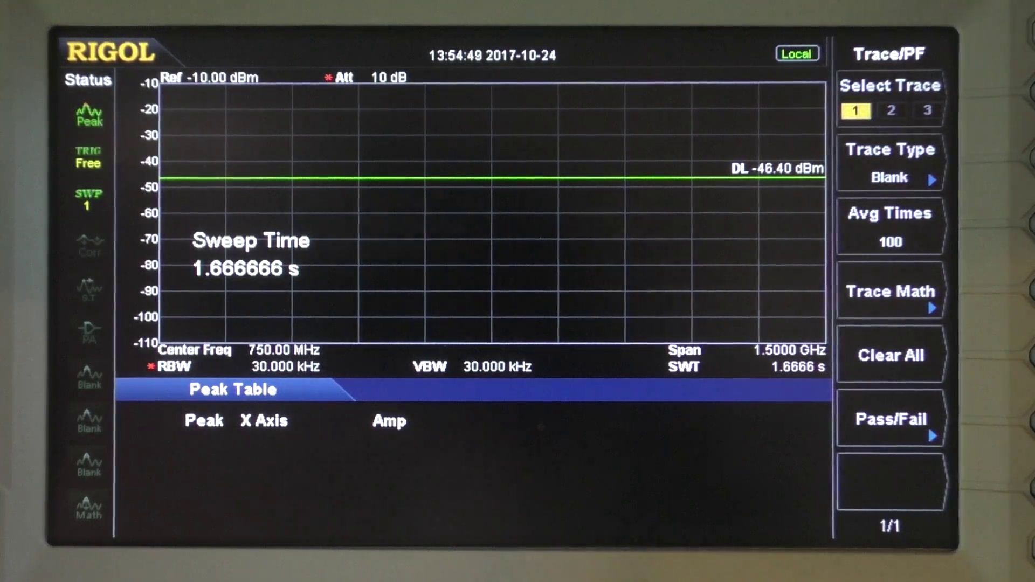
left_click(889, 162)
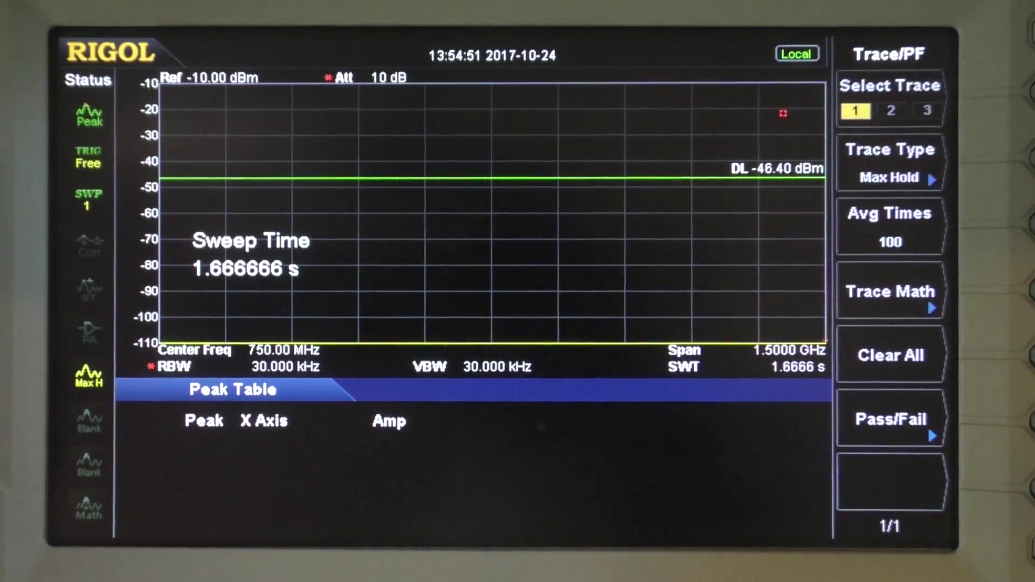